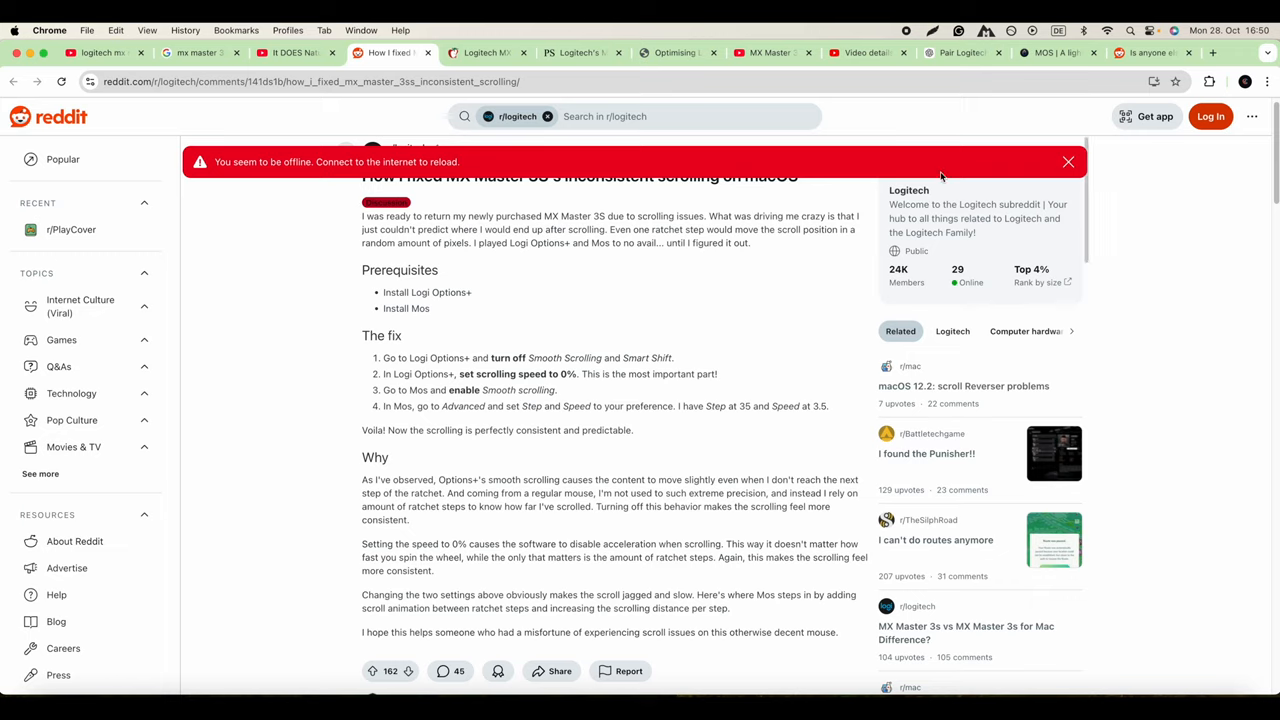
Switch Chrome to the MOS tab showing the mos.caldis.me homepage.
{"action": "left_click", "coordinate": [1058, 52]}
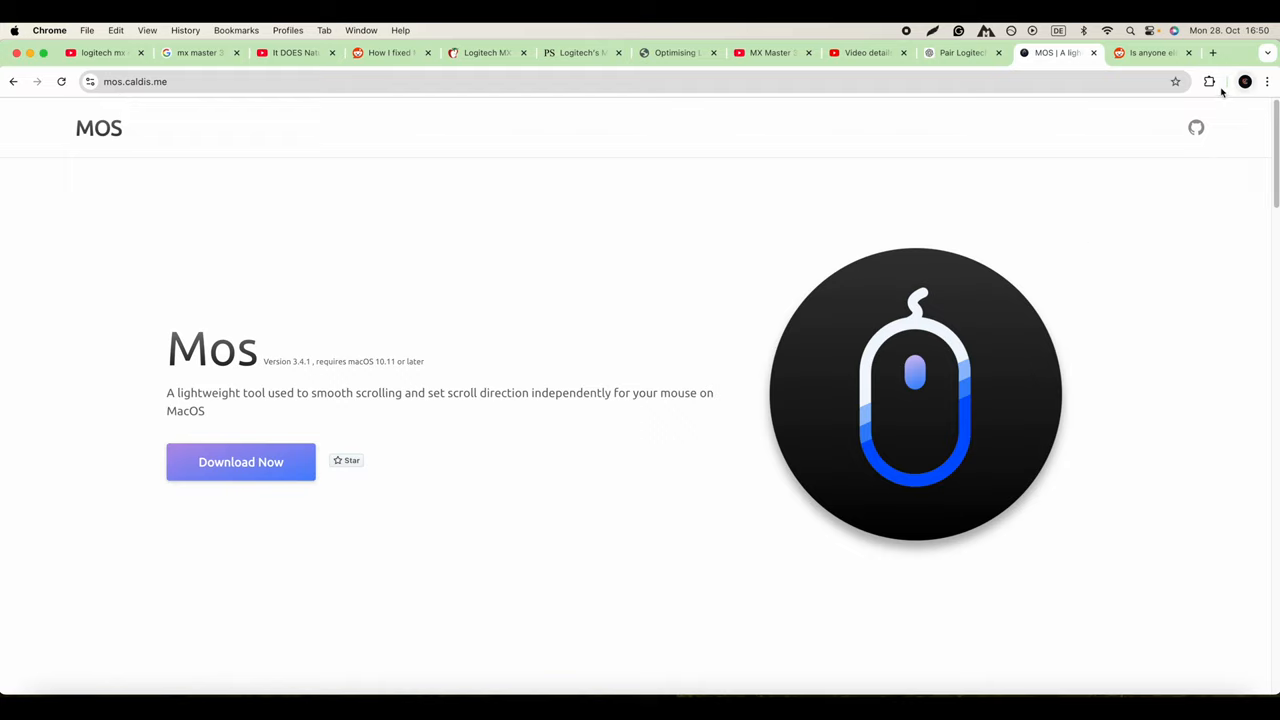
{"action": "mouse_move", "coordinate": [143, 500]}
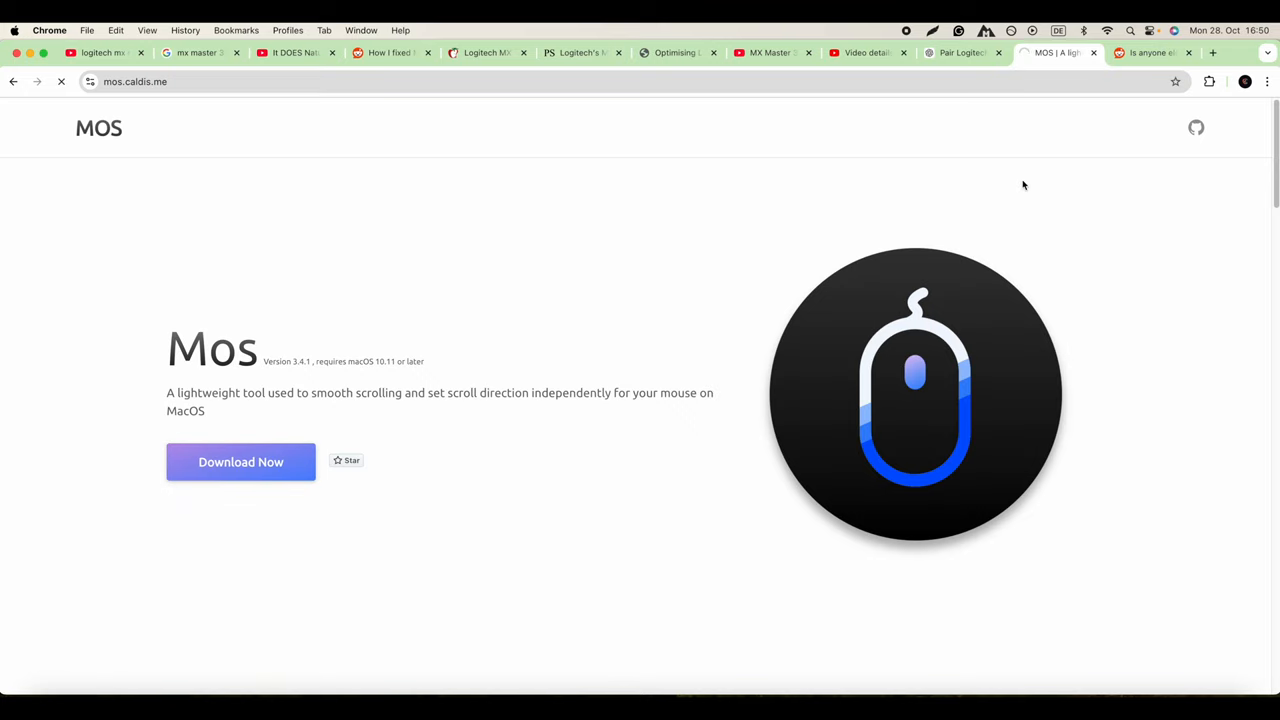
Download the Mos 3.4.1 installer disk image and open its Finder window.
{"action": "left_click", "coordinate": [1220, 81]}
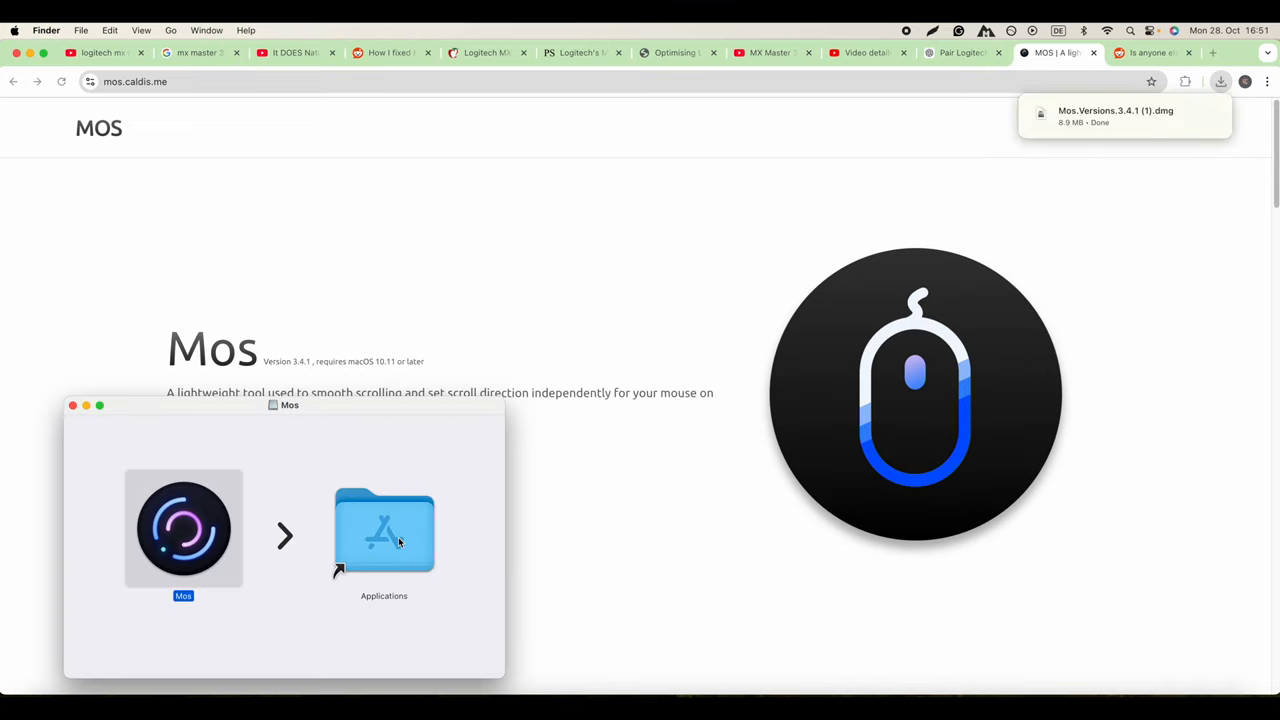
{"action": "mouse_move", "coordinate": [630, 519]}
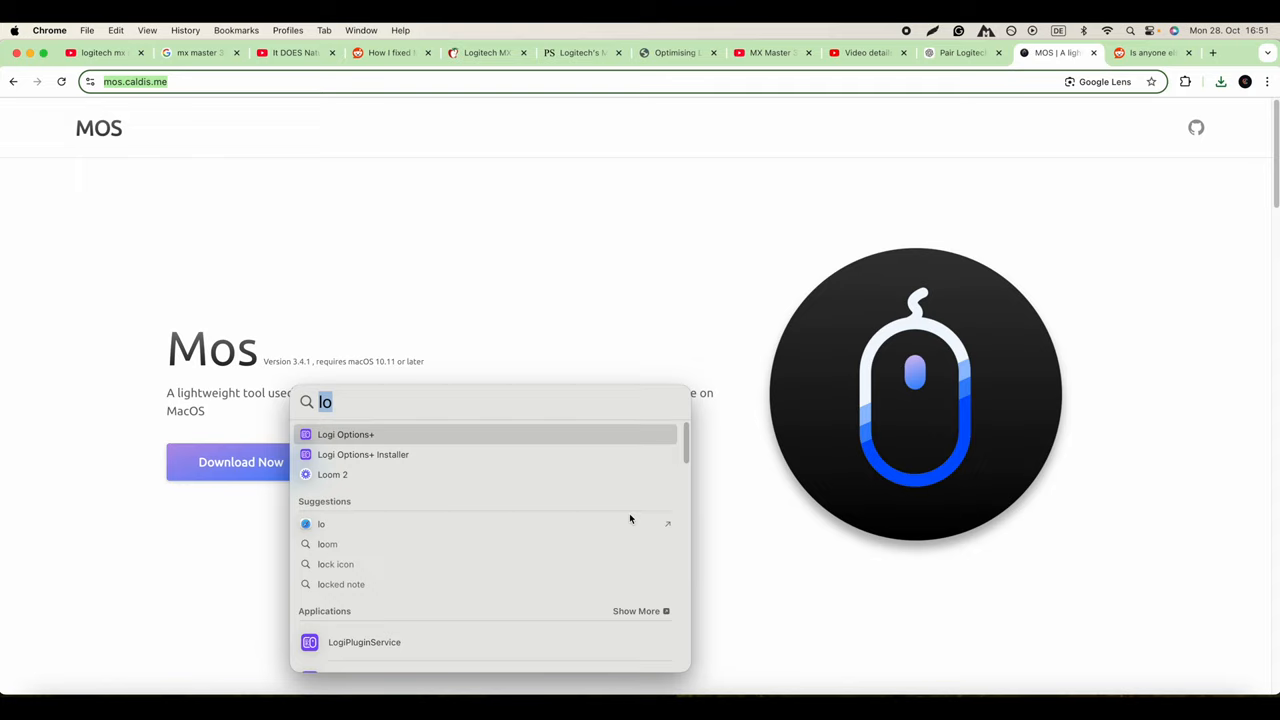
Launch Mos via Spotlight and dismiss the 'cannot be opened' malware warning.
{"action": "type", "text": "mos"}
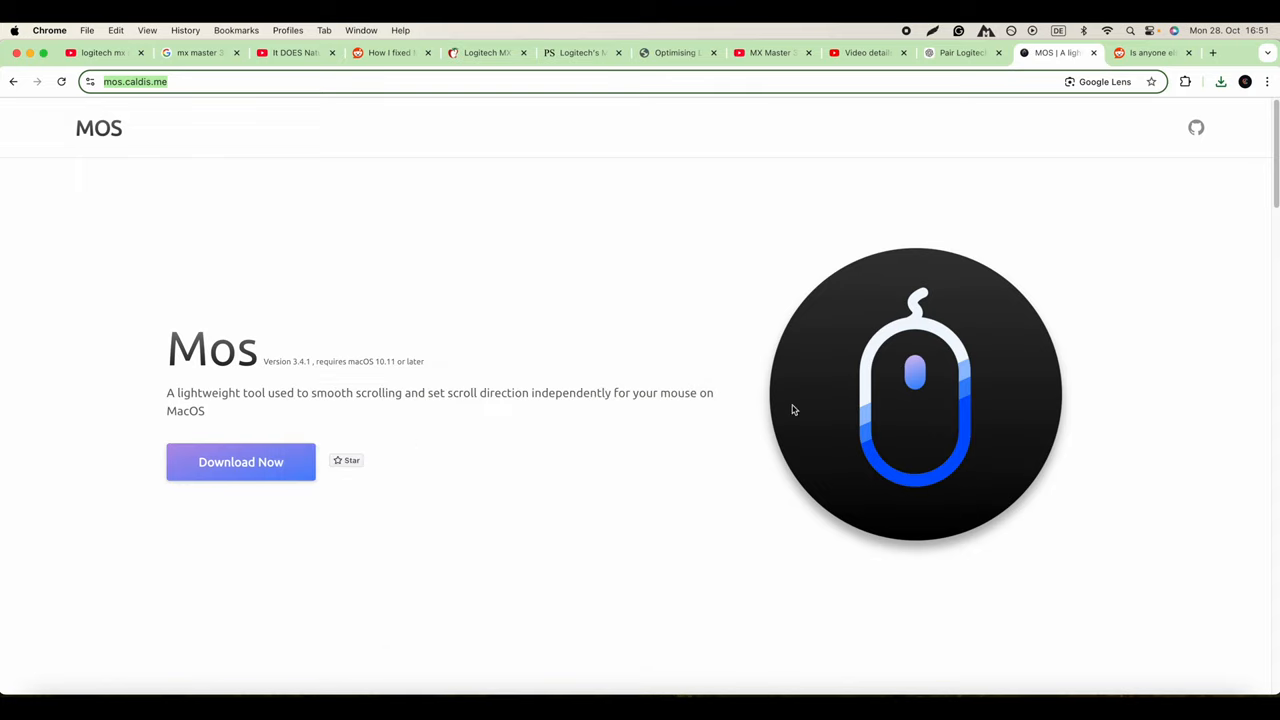
{"action": "mouse_move", "coordinate": [676, 461]}
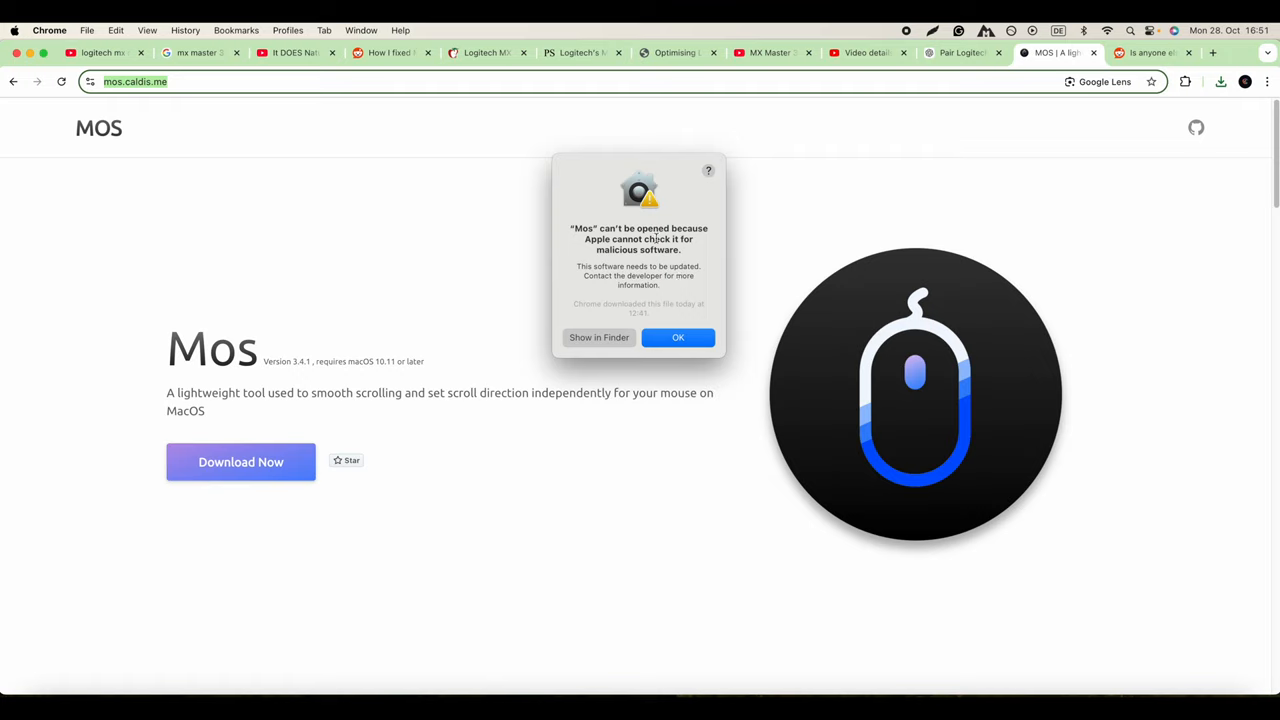
{"action": "mouse_move", "coordinate": [652, 260]}
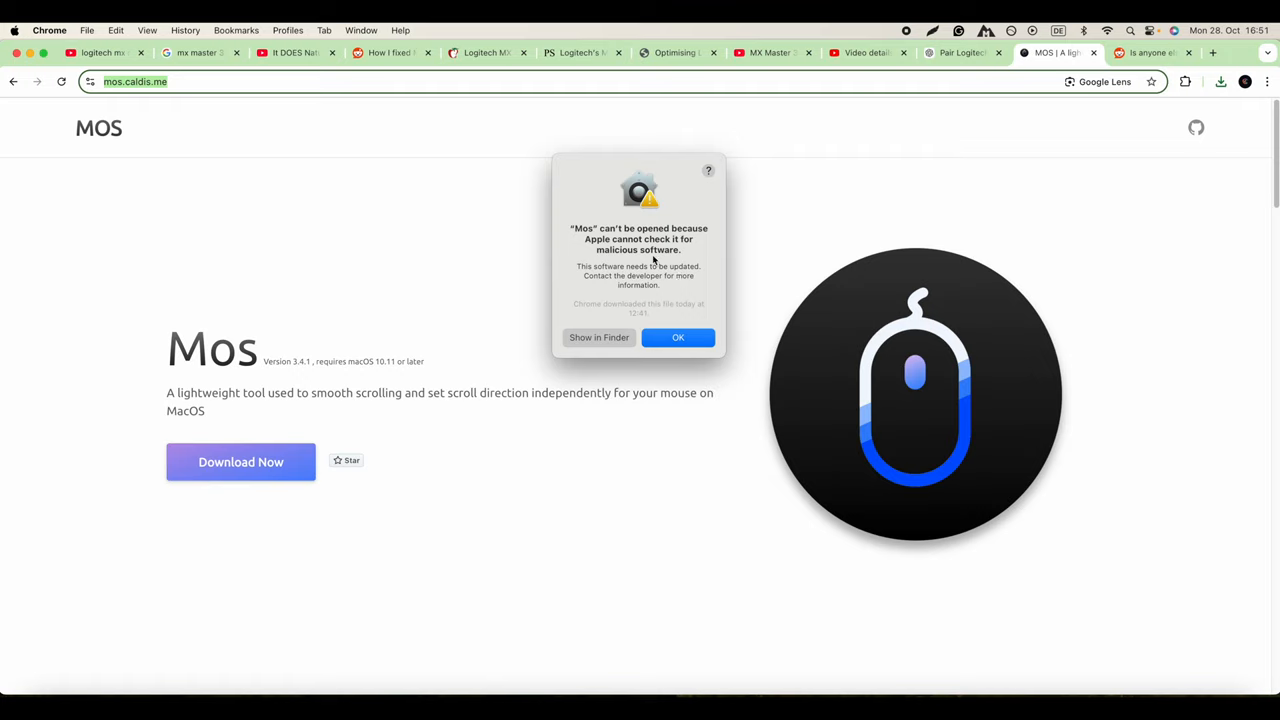
{"action": "mouse_move", "coordinate": [595, 290]}
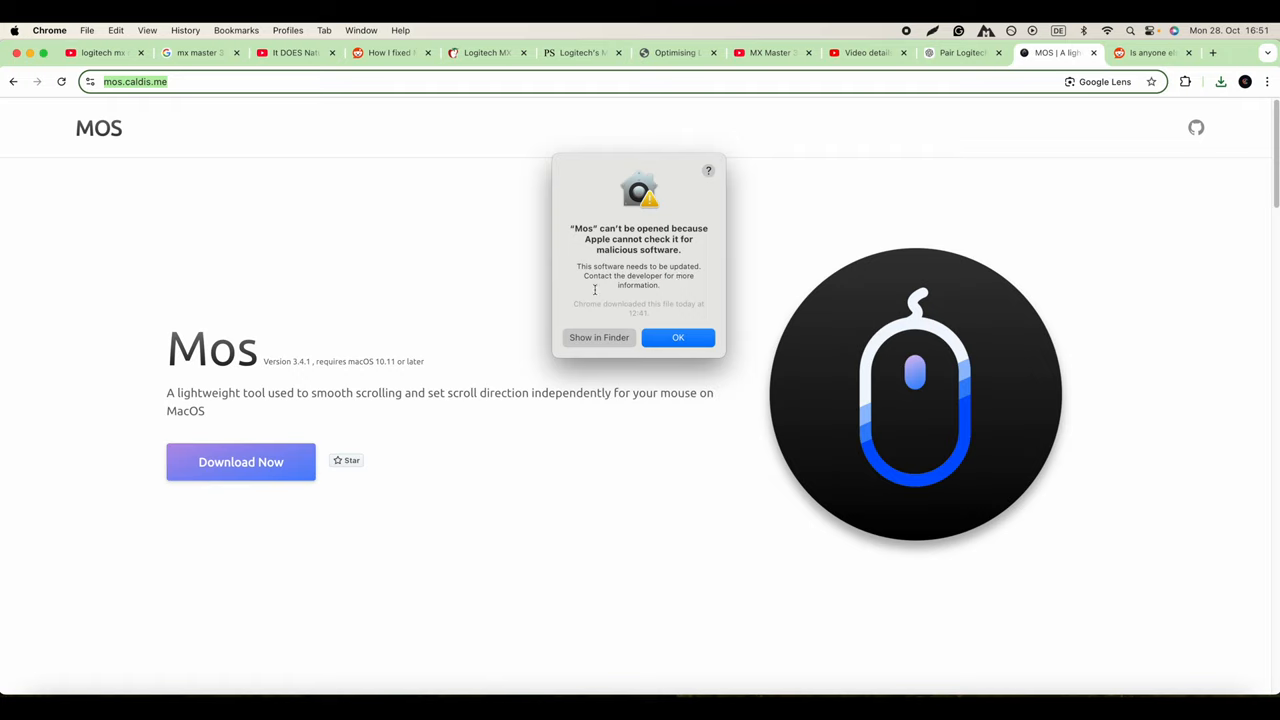
{"action": "left_click", "coordinate": [678, 337]}
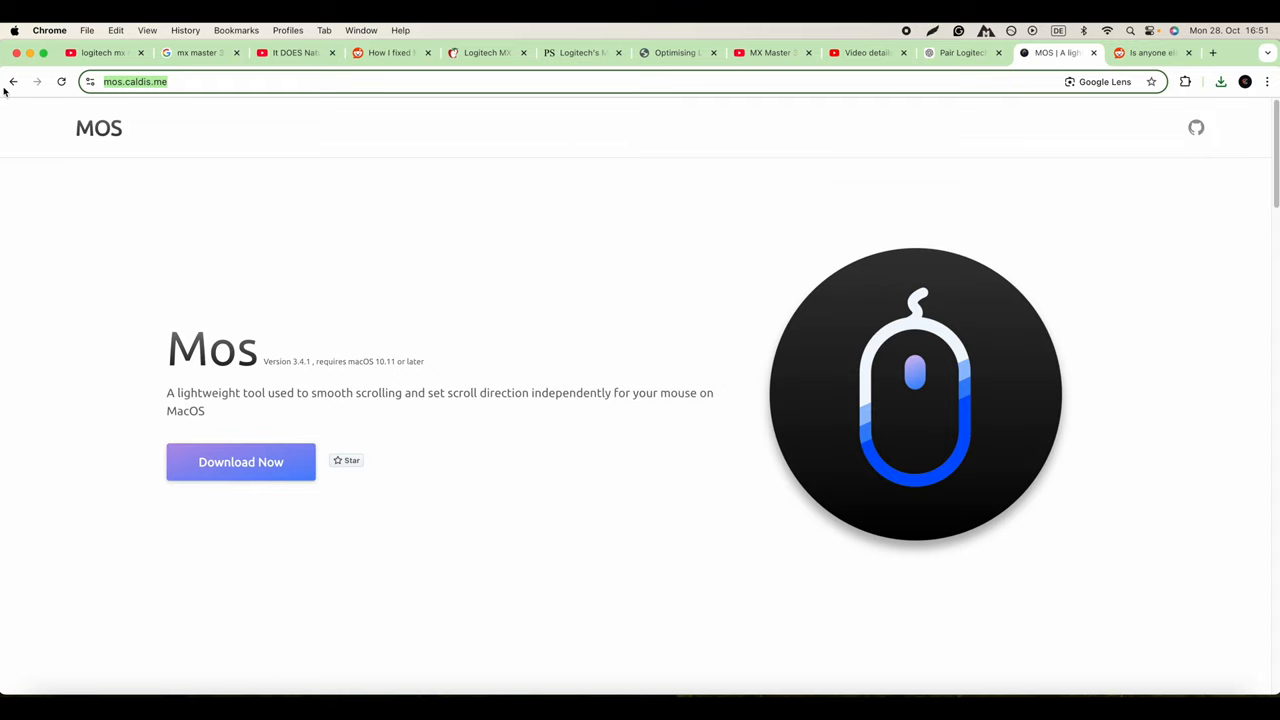
In Privacy & Security, choose Open Anyway for Mos under Security.
{"action": "left_click", "coordinate": [14, 30]}
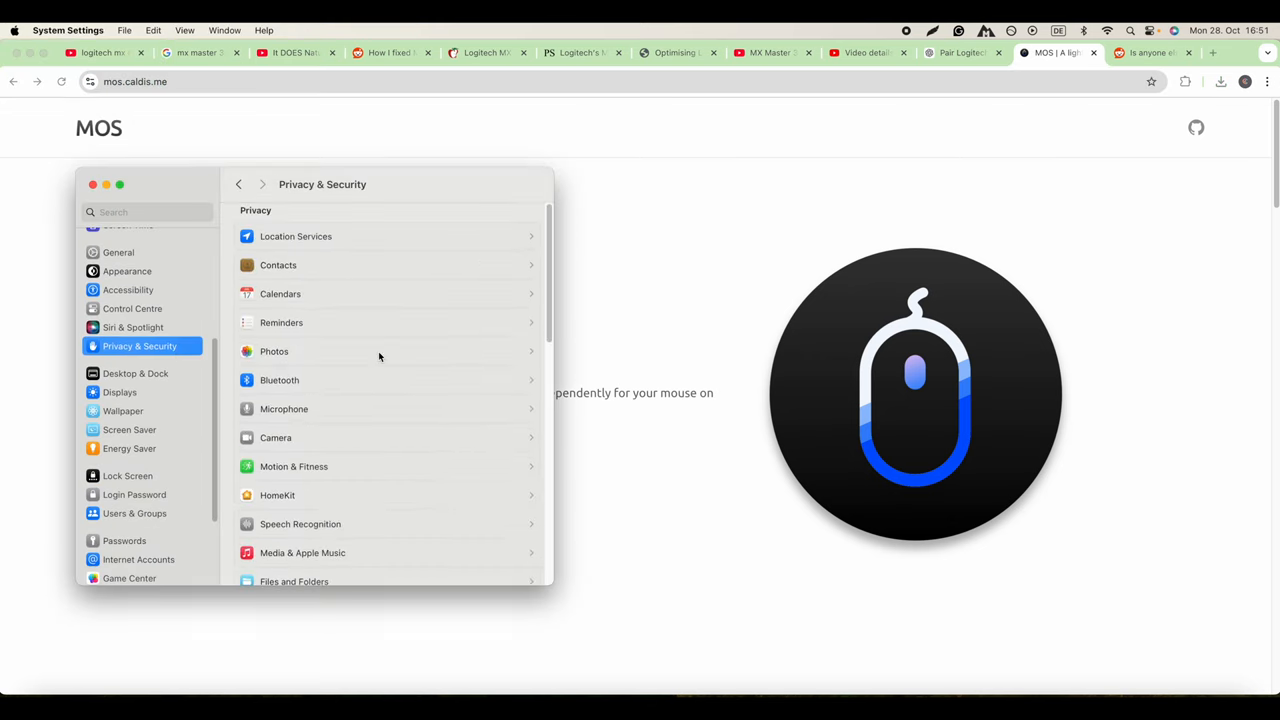
{"action": "scroll", "scroll_direction": "down", "scroll_amount": 3}
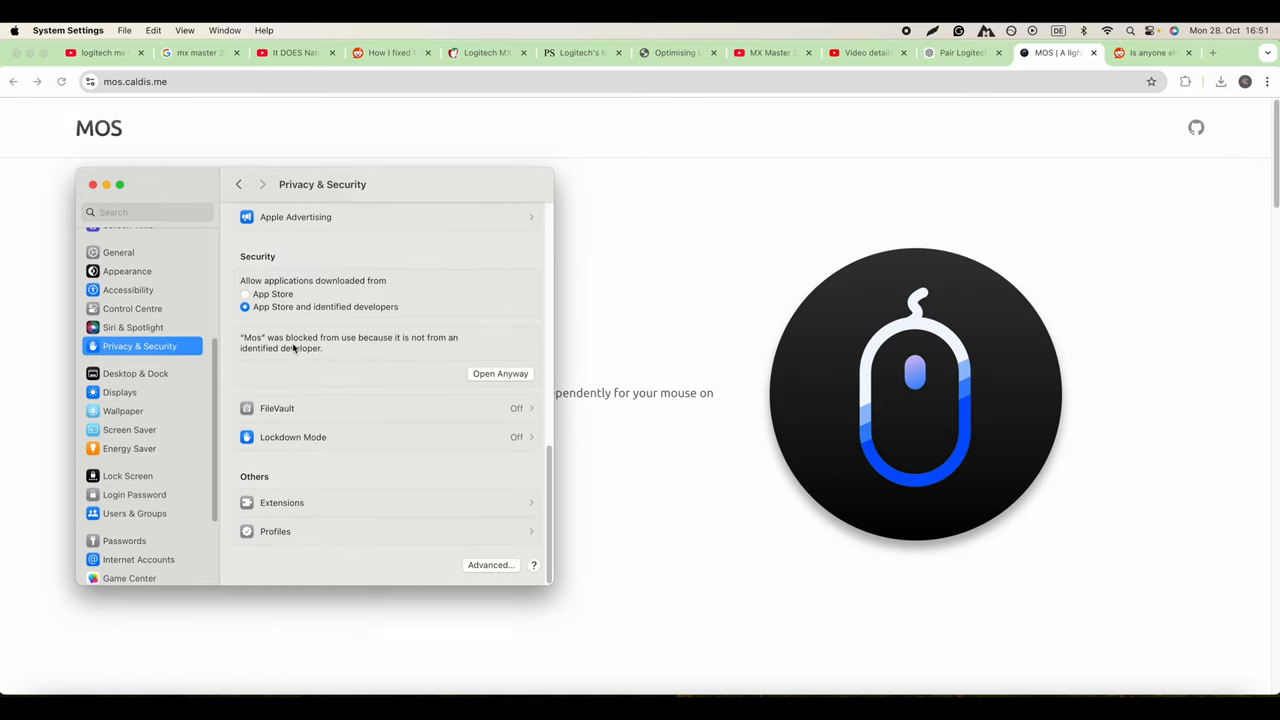
{"action": "mouse_move", "coordinate": [358, 349]}
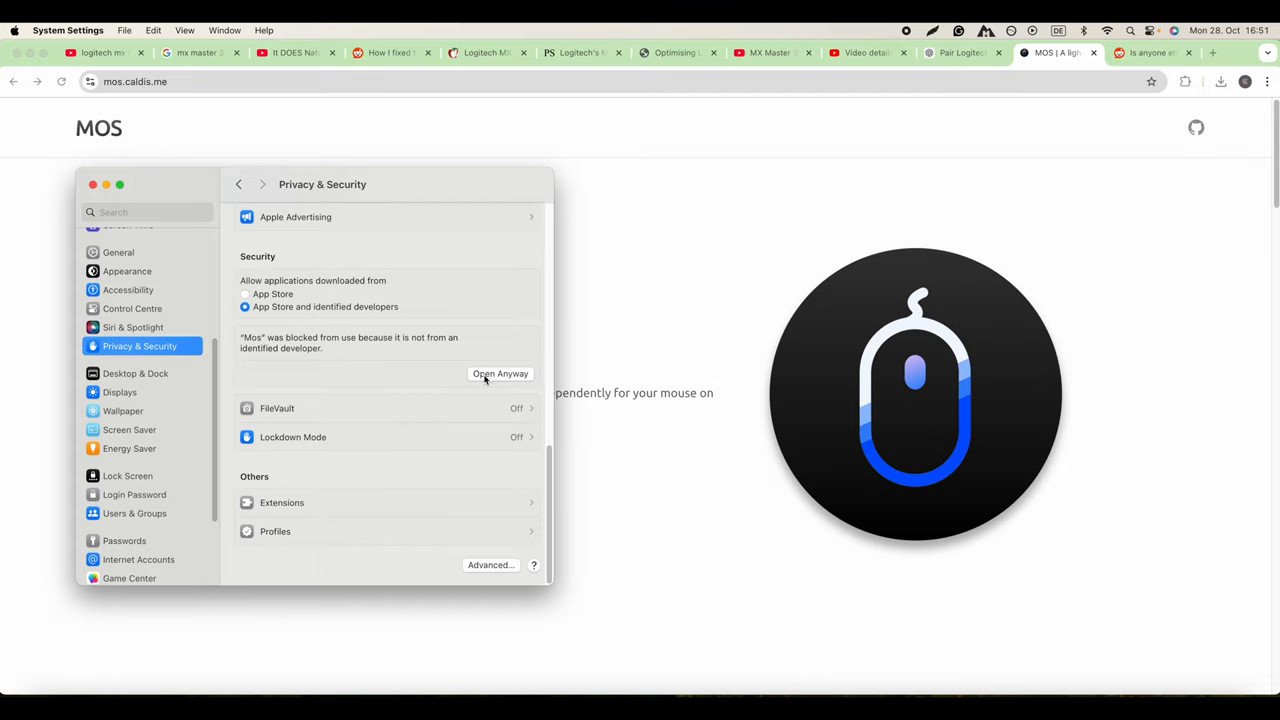
{"action": "left_click", "coordinate": [500, 373]}
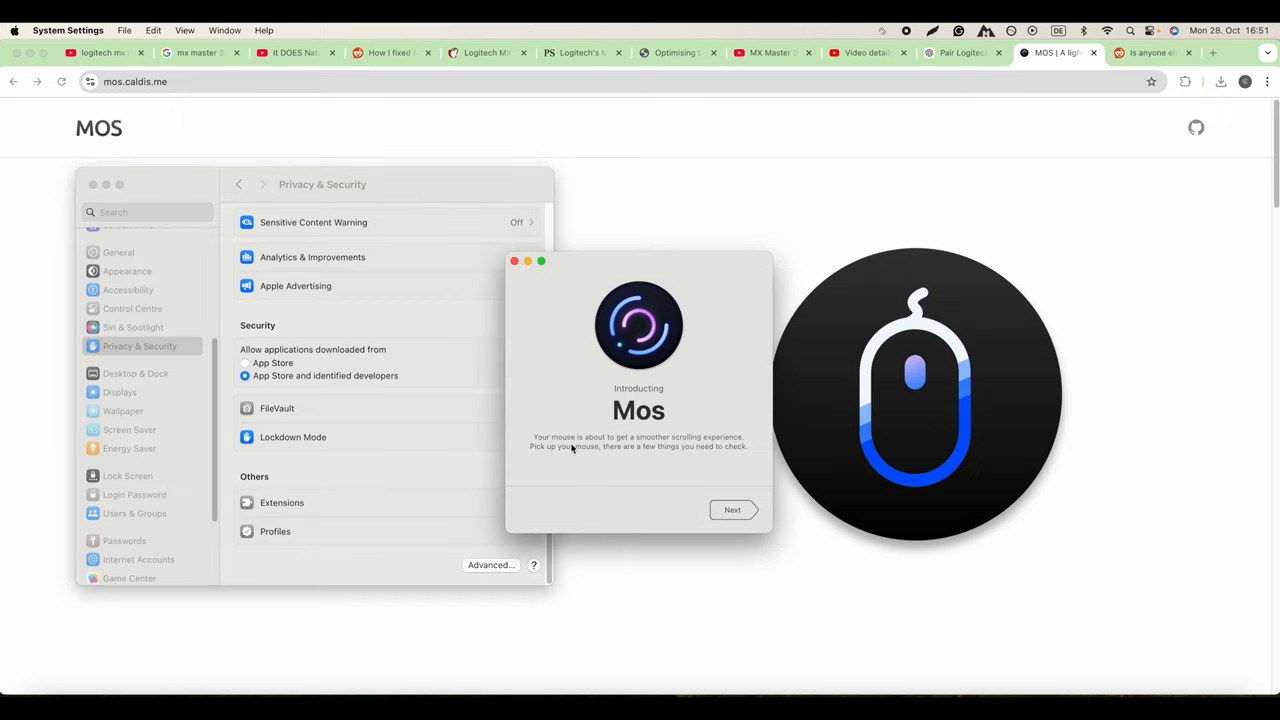
{"action": "mouse_move", "coordinate": [742, 447]}
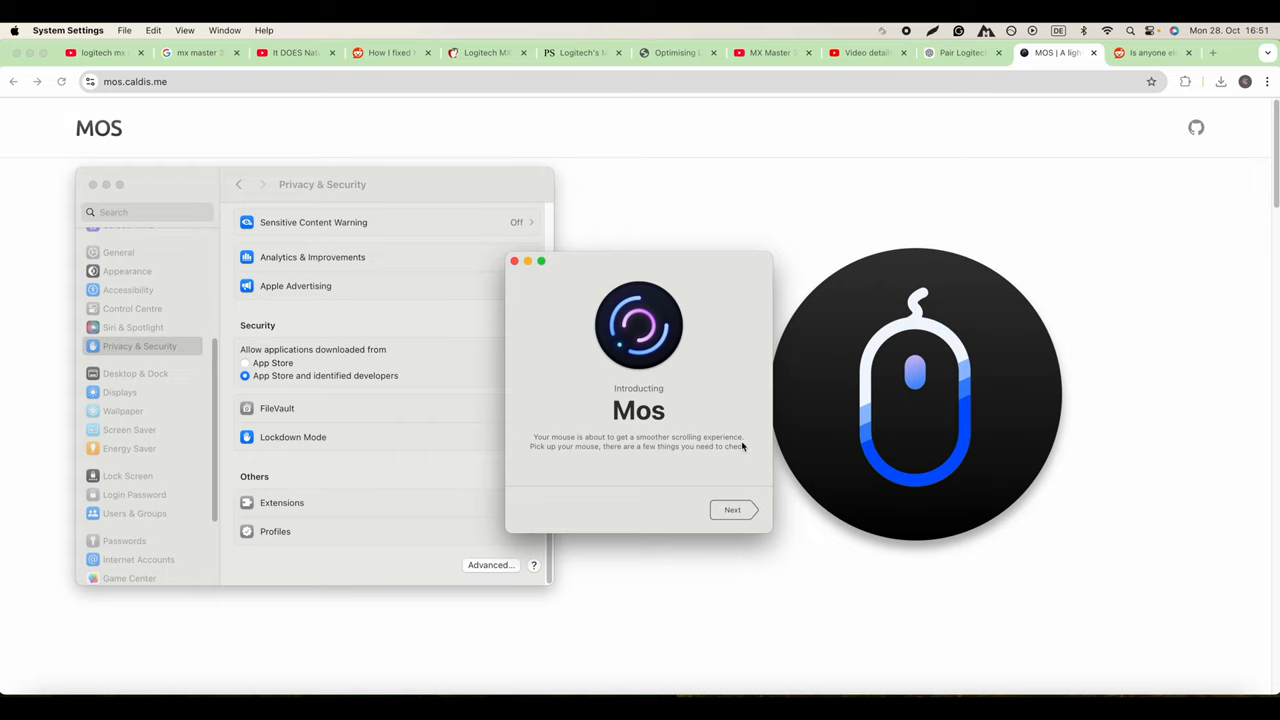
{"action": "mouse_move", "coordinate": [640, 456]}
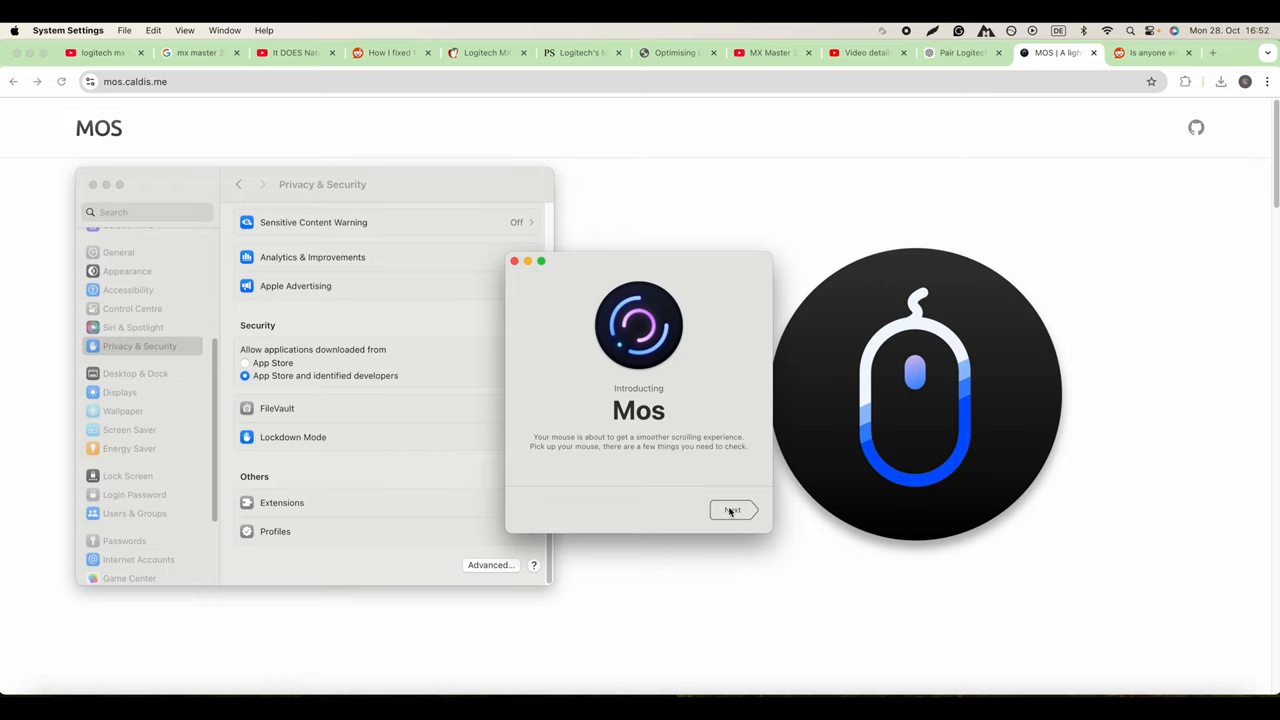
Advance the Mos welcome window to the Do some checks page.
{"action": "left_click", "coordinate": [731, 510]}
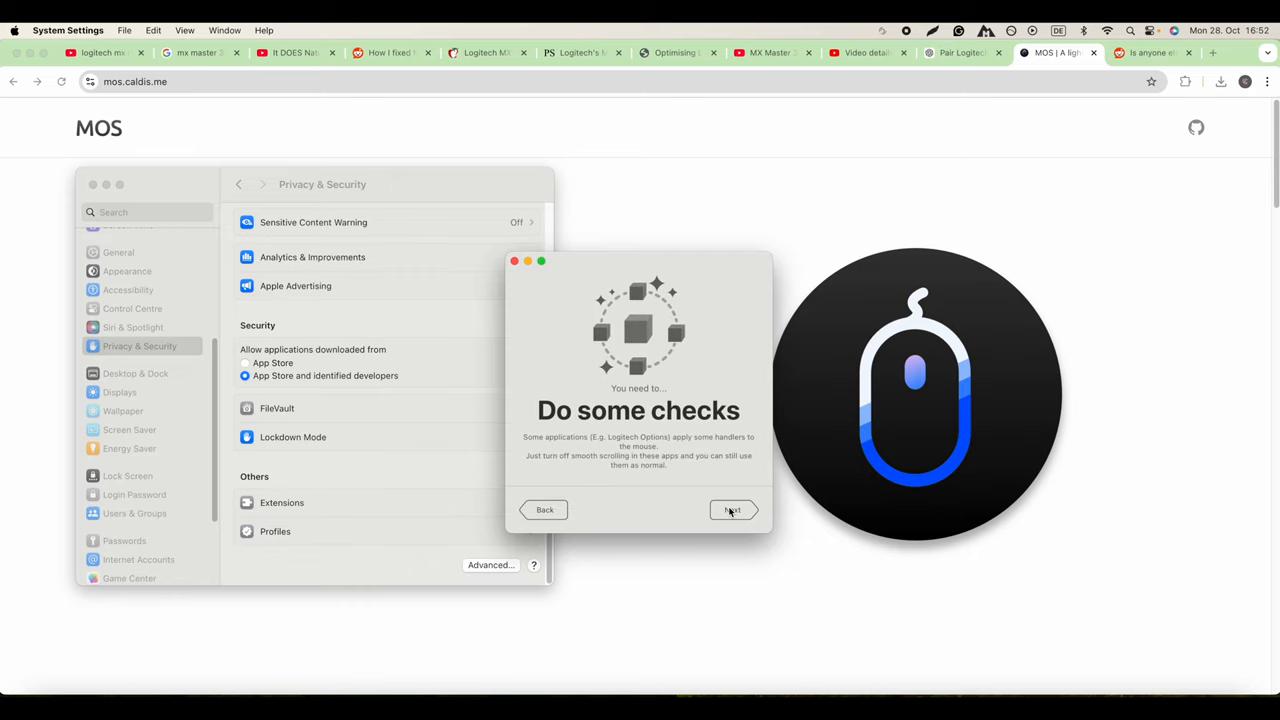
{"action": "mouse_move", "coordinate": [600, 448]}
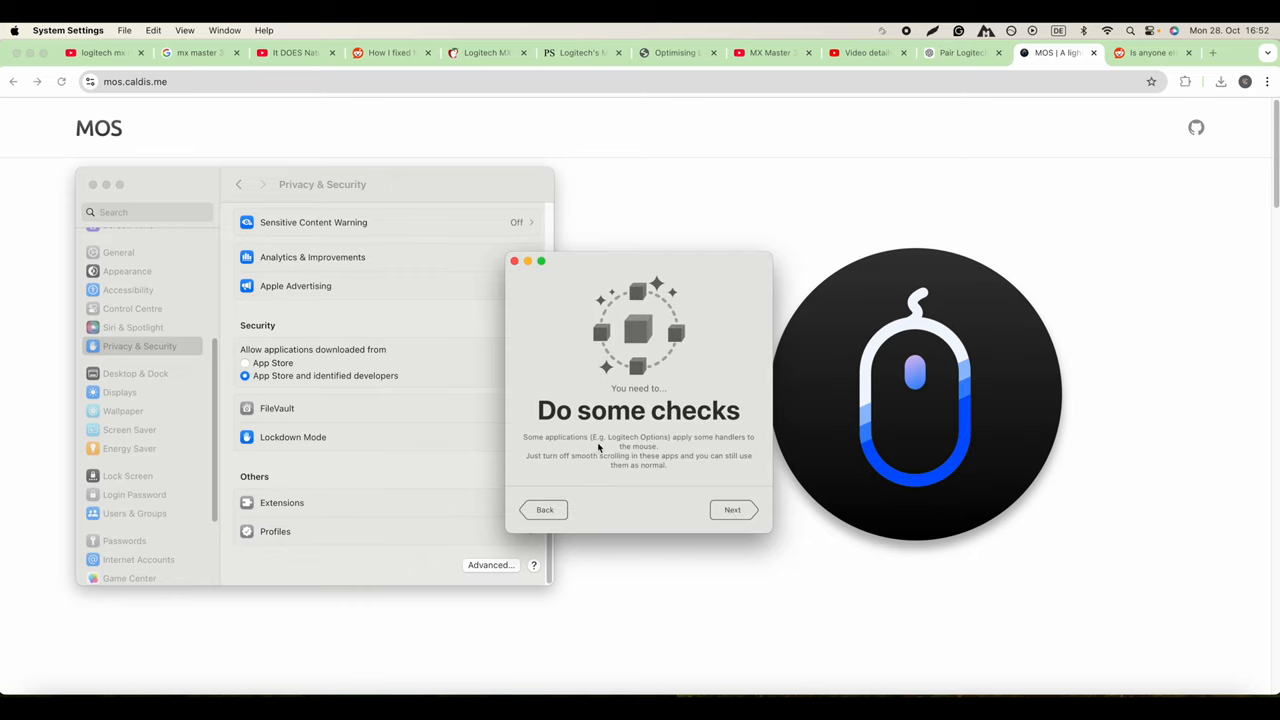
{"action": "mouse_move", "coordinate": [712, 447]}
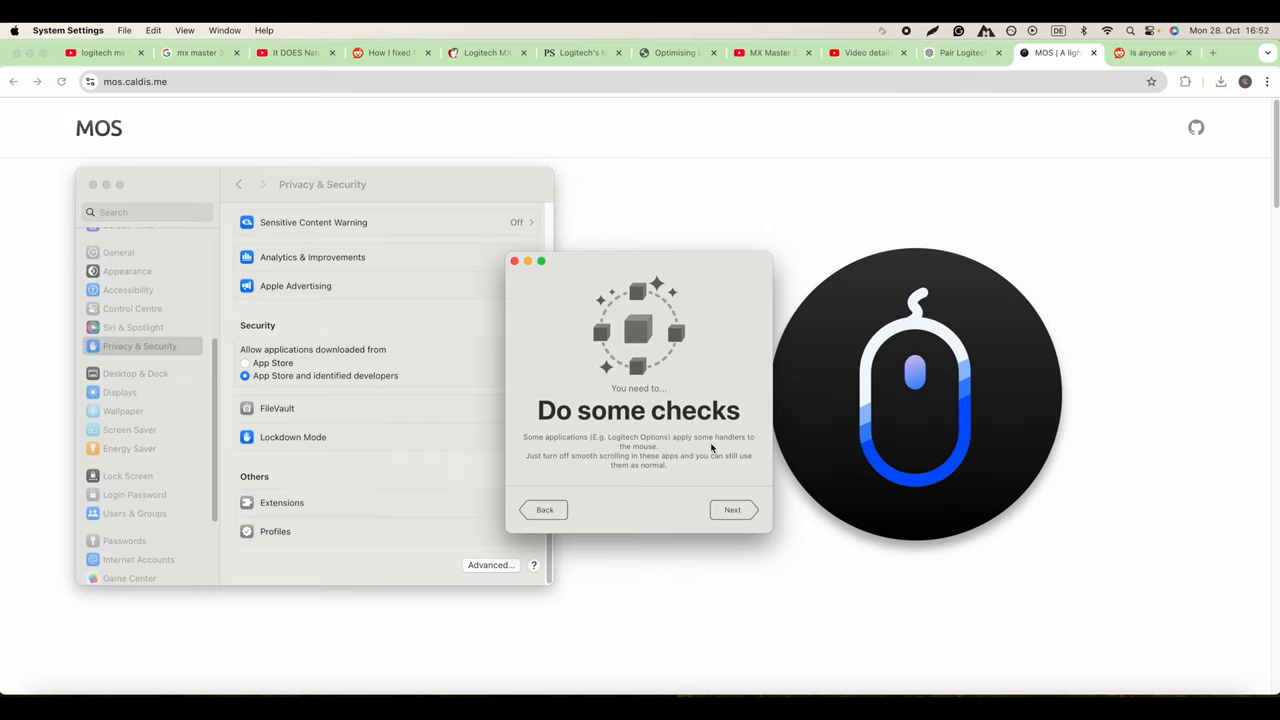
{"action": "mouse_move", "coordinate": [573, 465]}
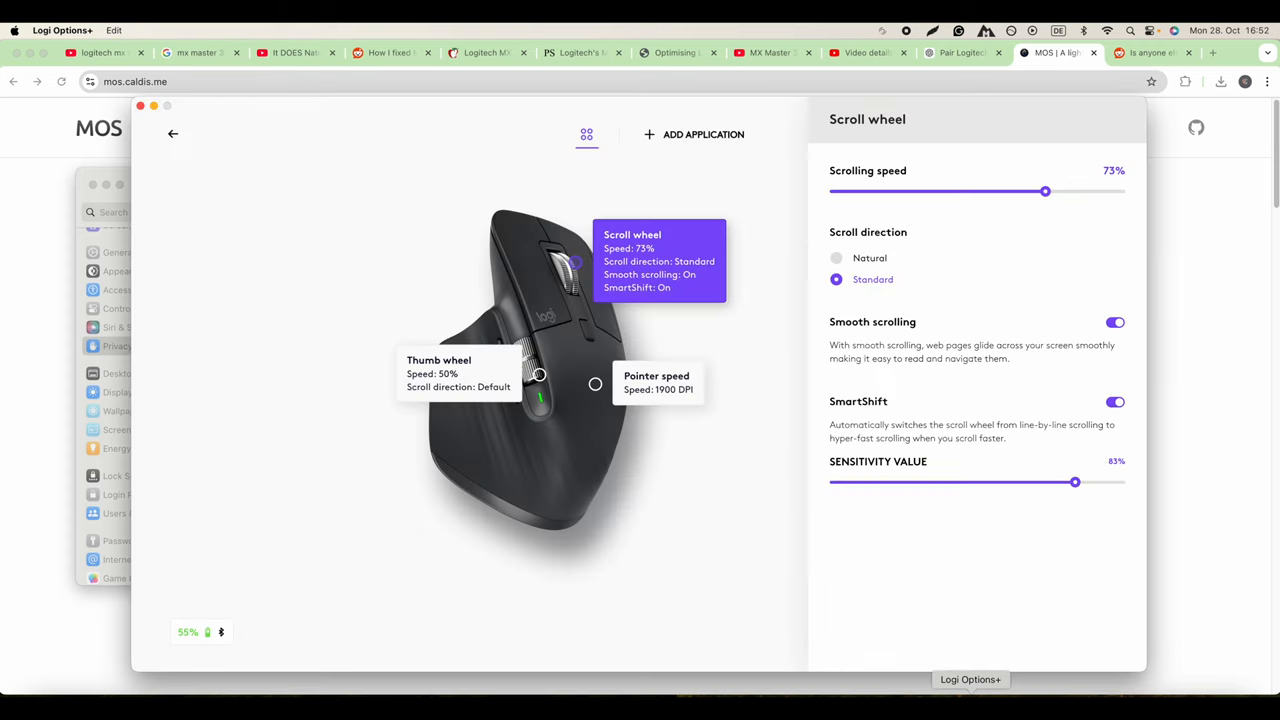
Review the Logi Options+ scroll wheel settings: speed 73%, smooth scrolling, SmartShift.
{"action": "left_click", "coordinate": [1115, 322]}
{"action": "type", "text": "mo"}
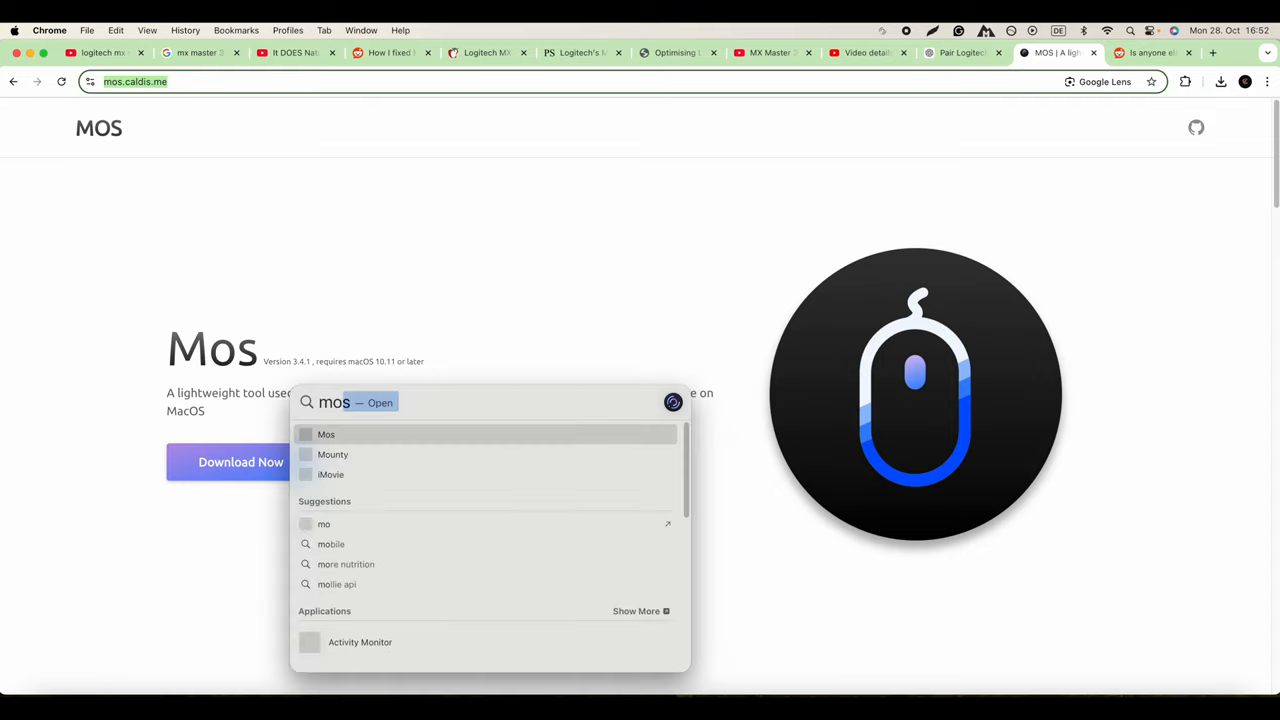
Relaunch Mos, grant it Accessibility access in System Settings, then close Settings.
{"action": "left_click", "coordinate": [326, 434]}
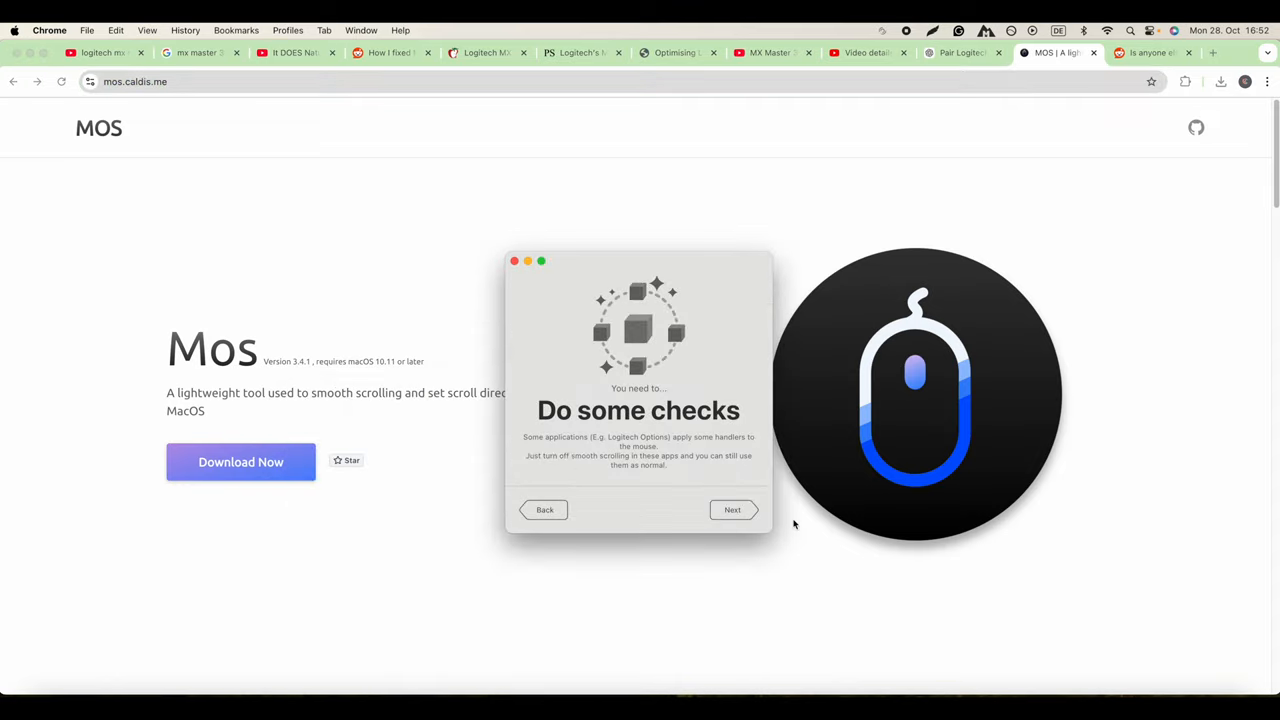
{"action": "left_click", "coordinate": [732, 509]}
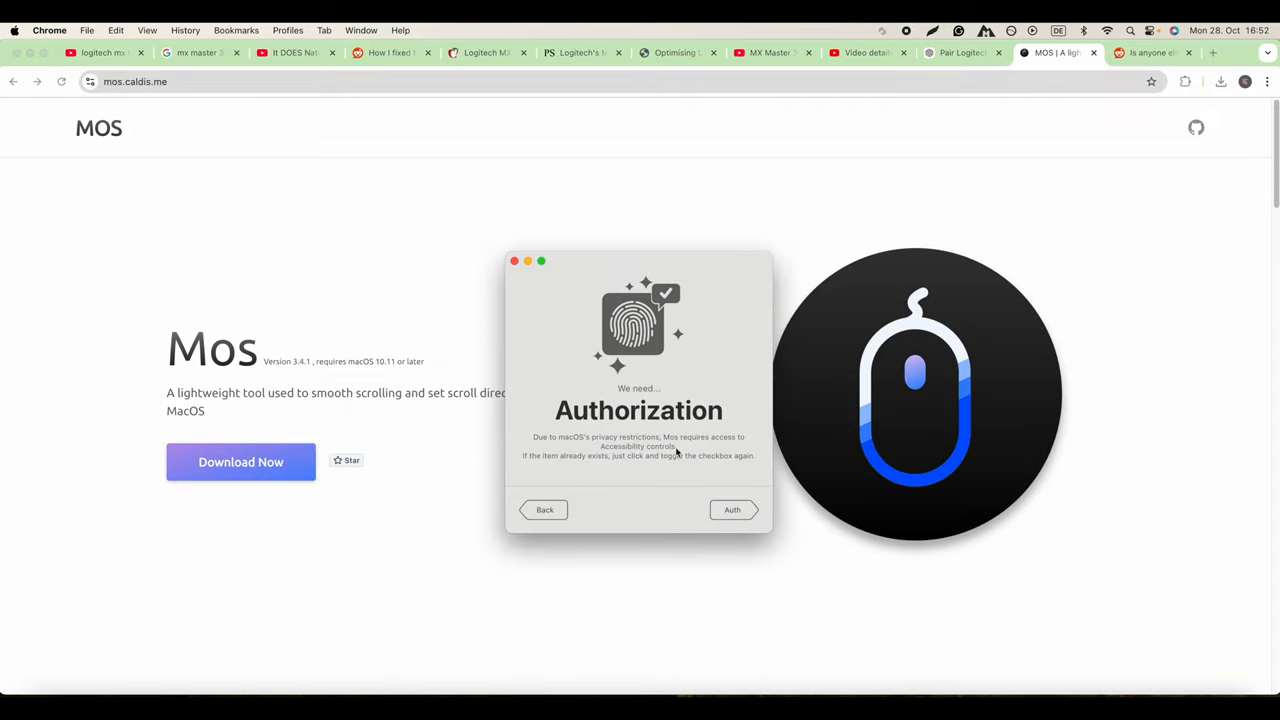
{"action": "left_click", "coordinate": [731, 509]}
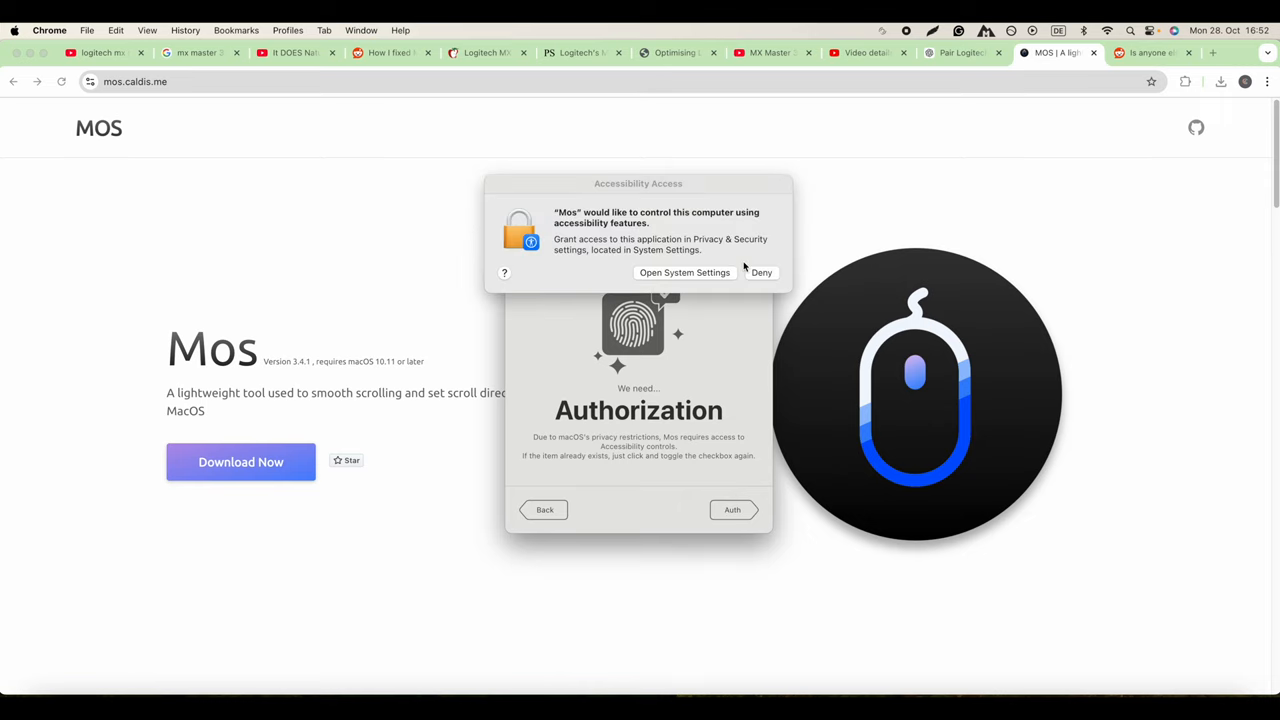
{"action": "left_click", "coordinate": [684, 272]}
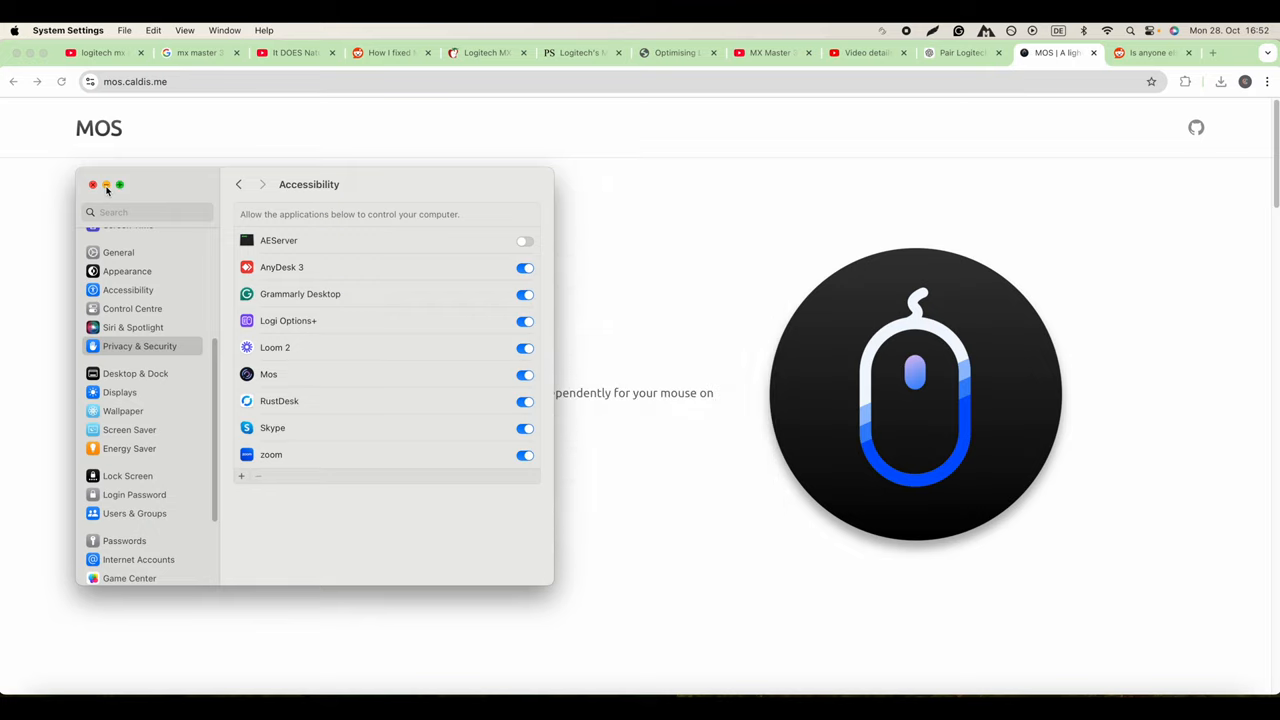
{"action": "left_click", "coordinate": [93, 185]}
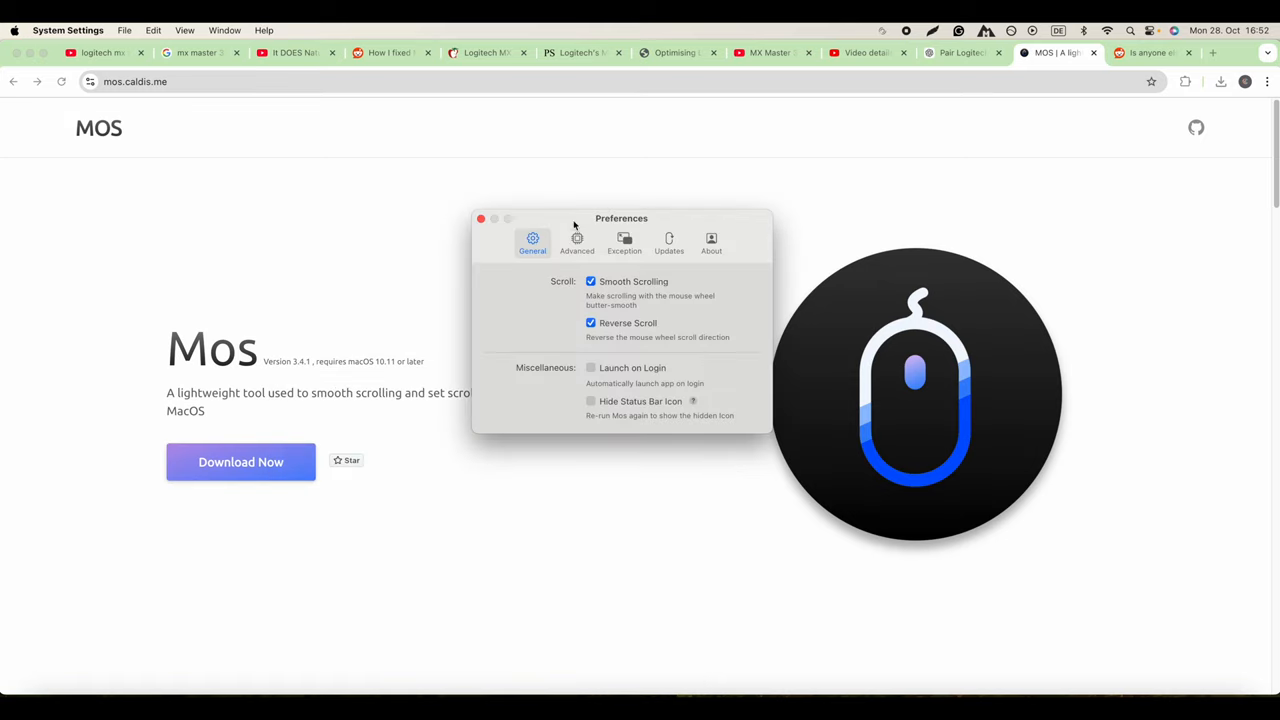
{"action": "mouse_move", "coordinate": [660, 330]}
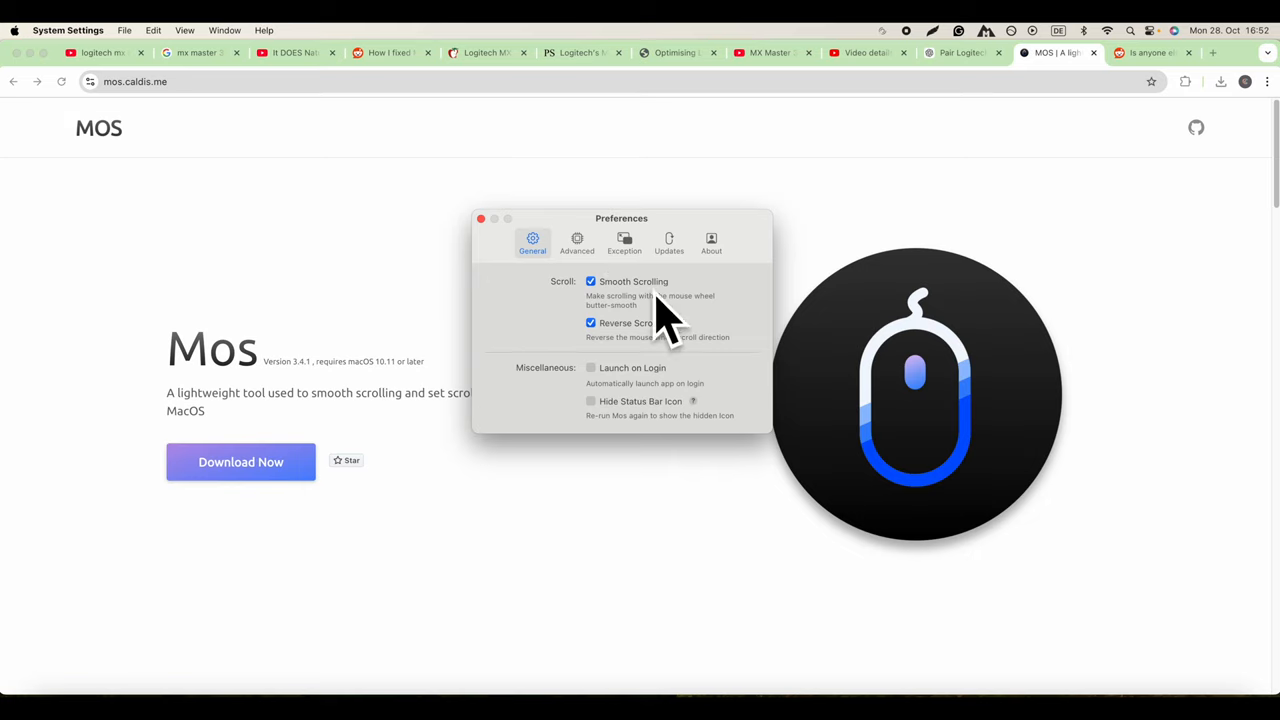
{"action": "mouse_move", "coordinate": [620, 350]}
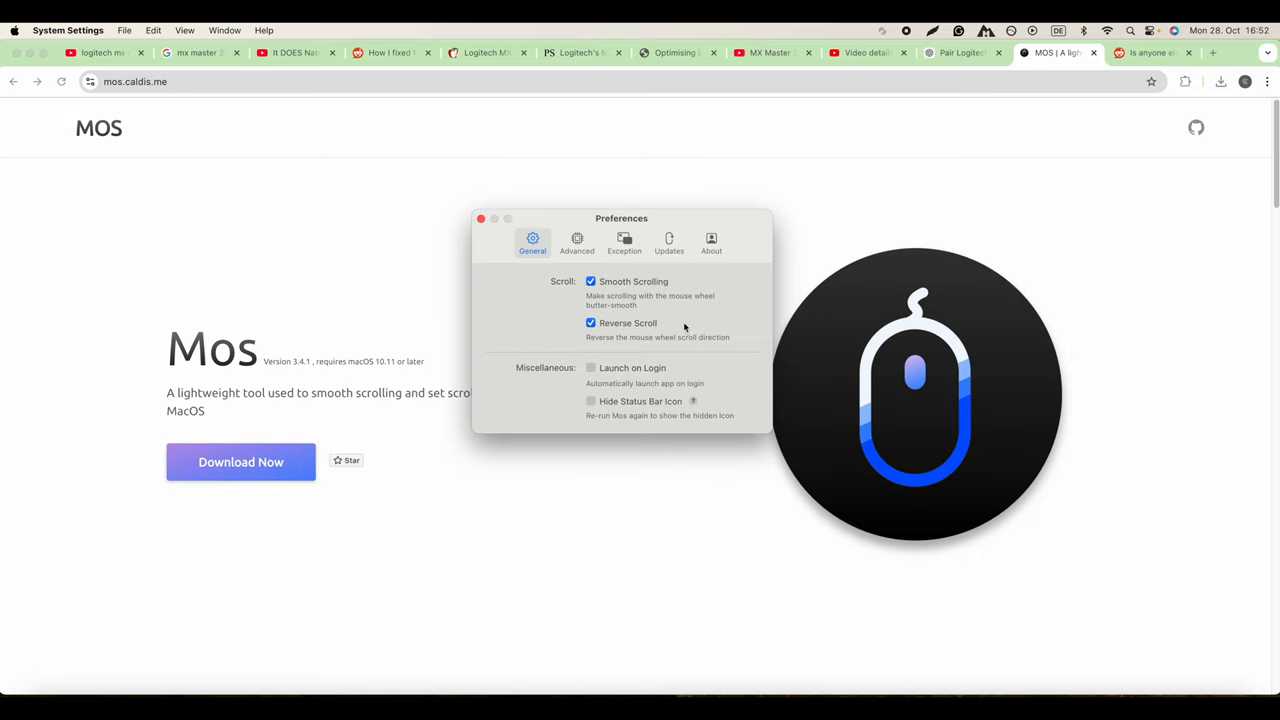
{"action": "mouse_move", "coordinate": [718, 333]}
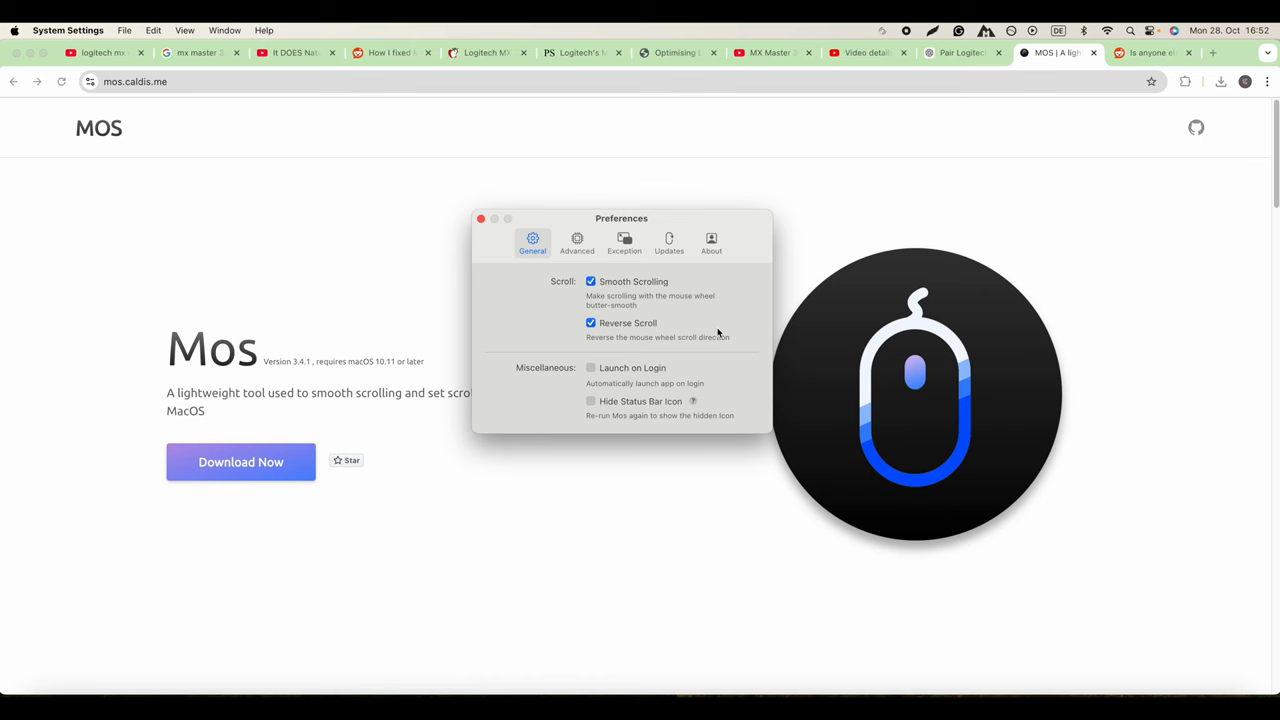
Return Chrome to the Reddit MX Master 3S scrolling fix guide.
{"action": "left_click", "coordinate": [390, 52]}
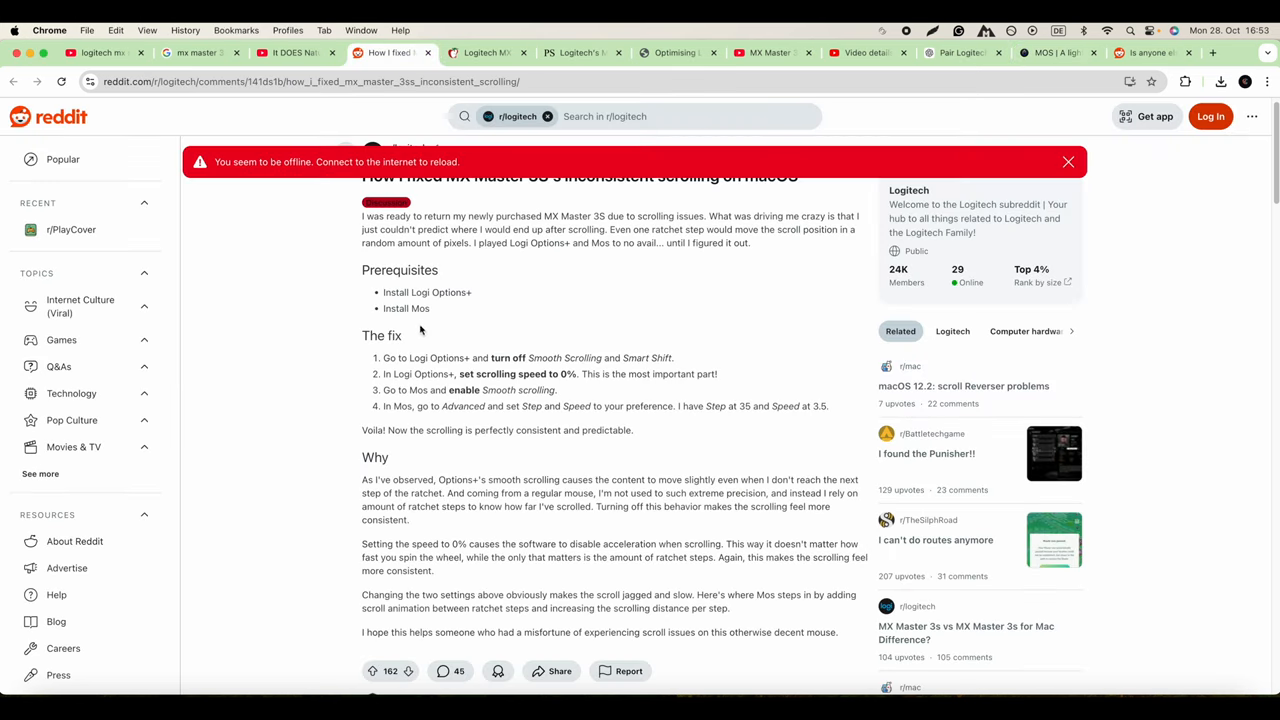
{"action": "mouse_move", "coordinate": [547, 369]}
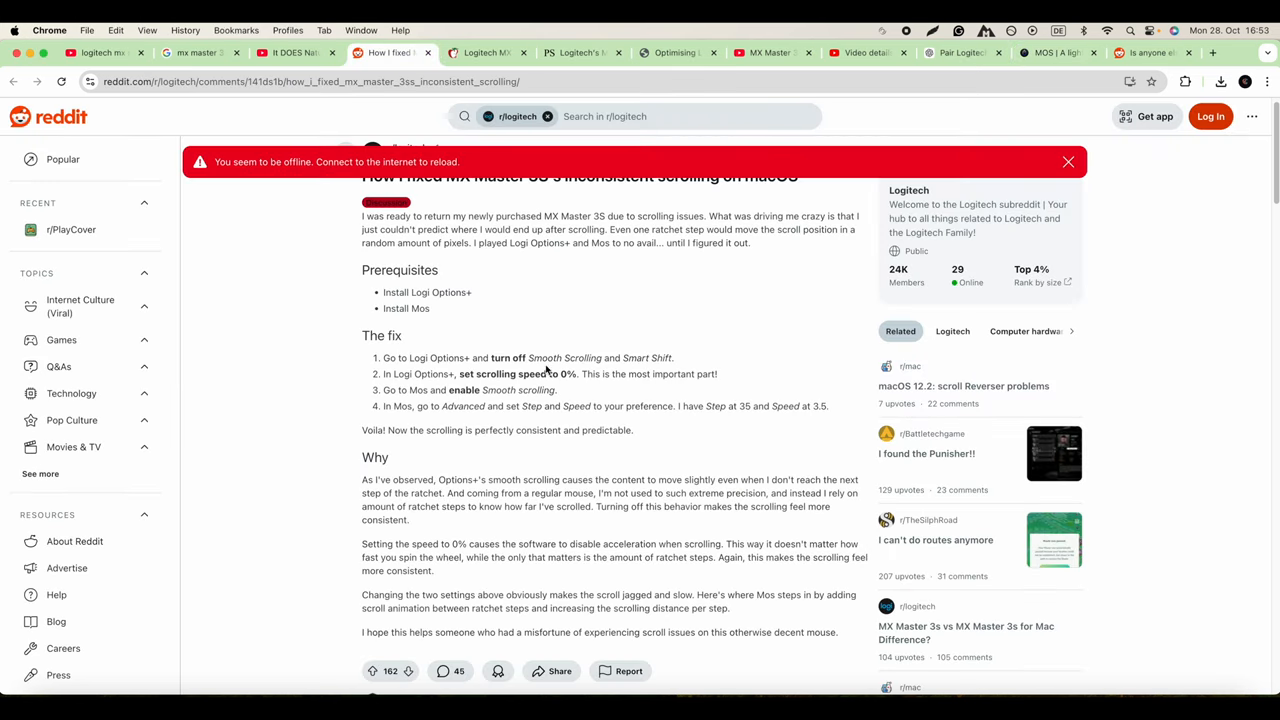
{"action": "mouse_move", "coordinate": [831, 462]}
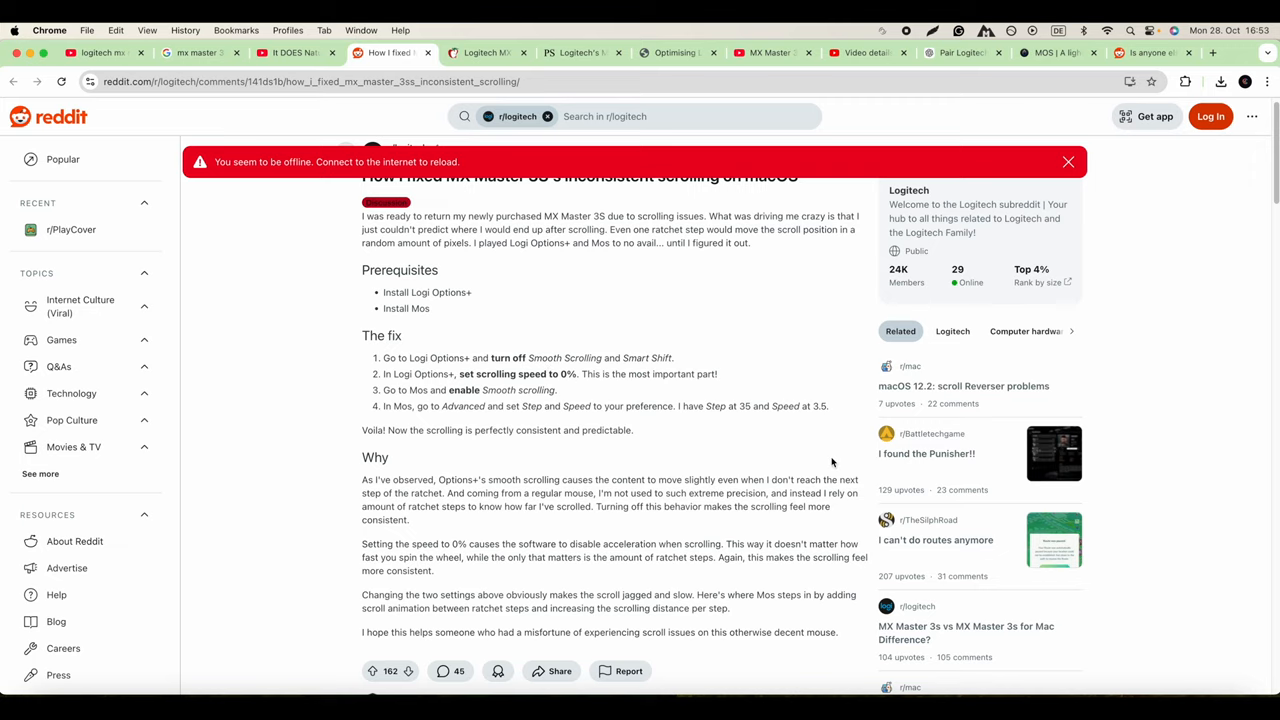